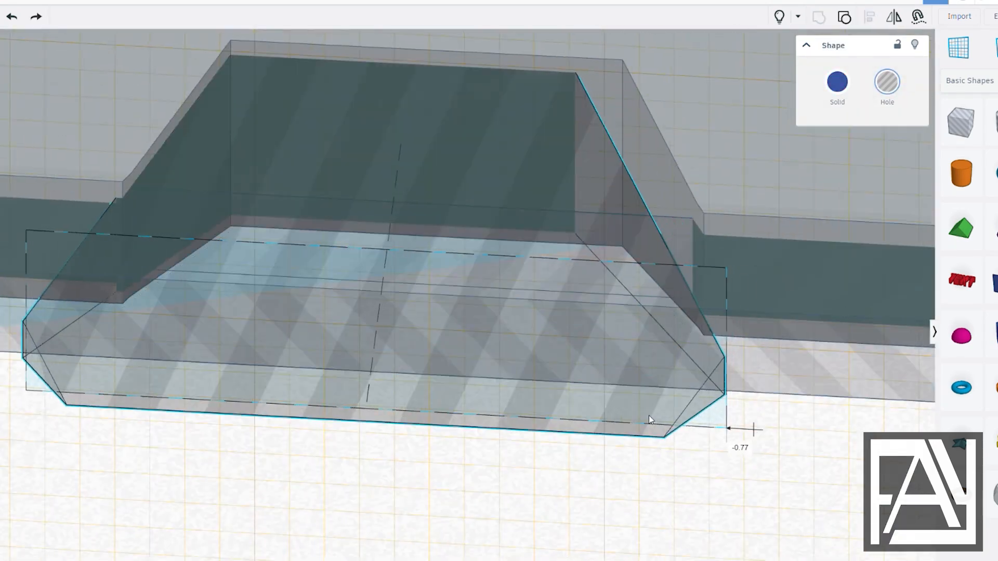
left_click_drag(649, 420, 293, 430)
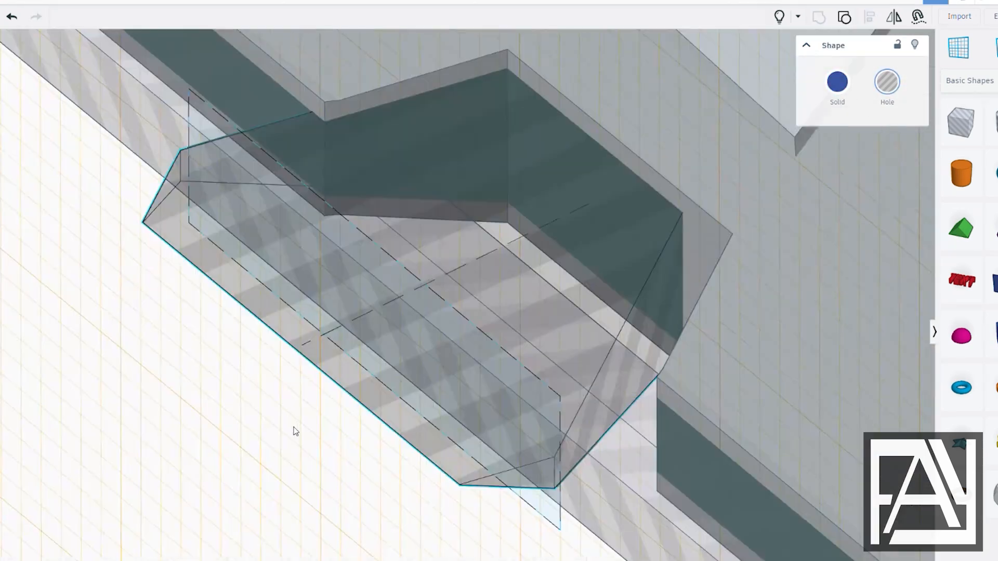